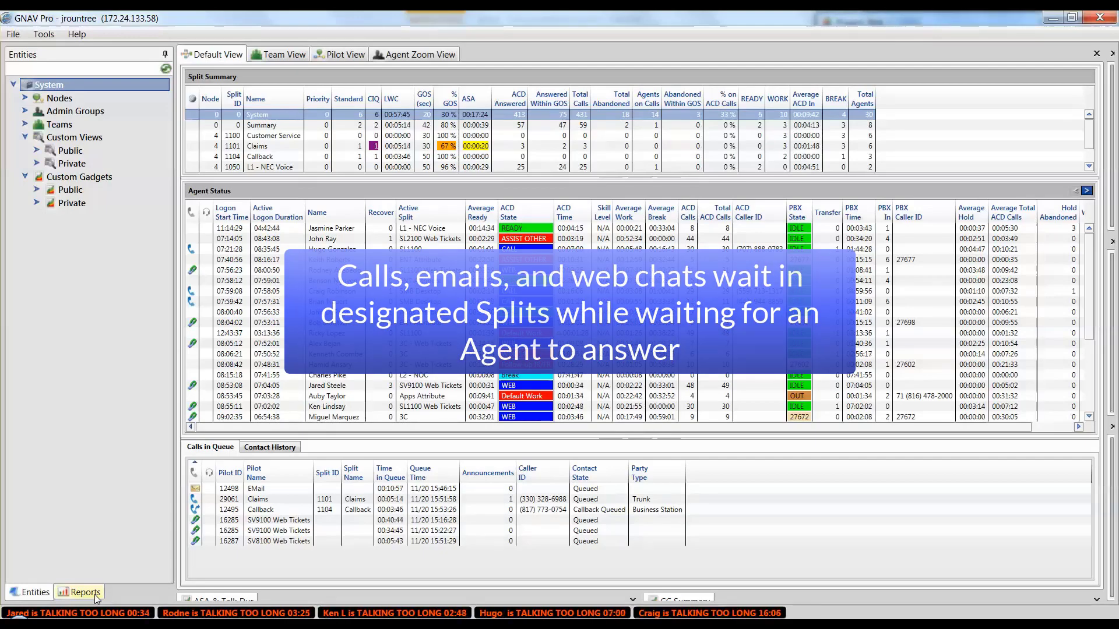
View Contact History and Calls in Queue, then expand Nodes > Node 4 > Splits > Customer Service agents
{"action": "left_click", "coordinate": [269, 446]}
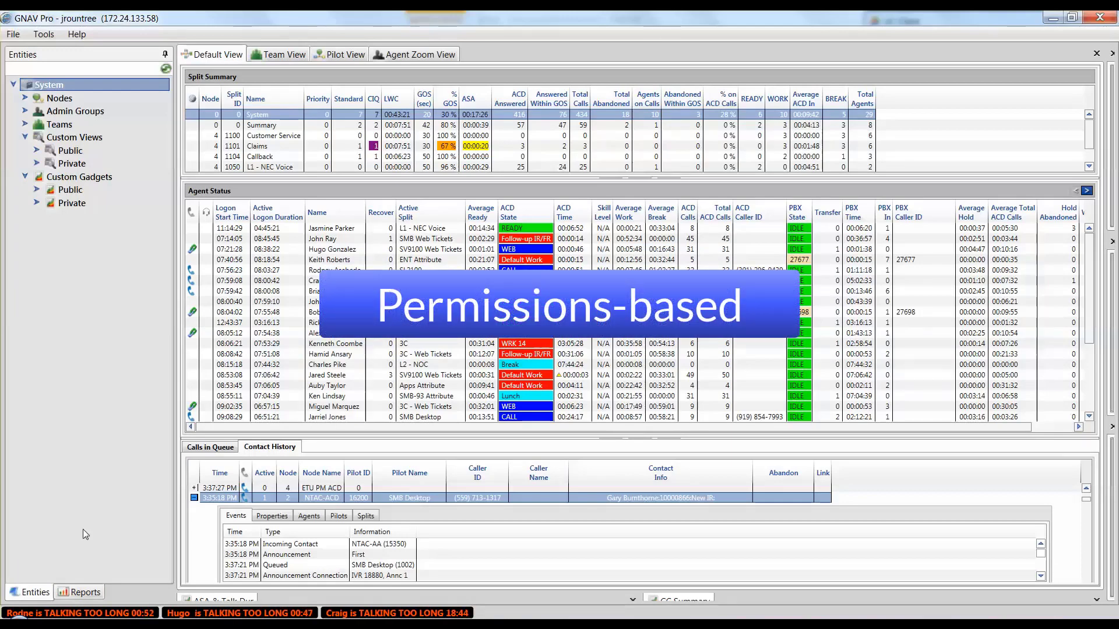
{"action": "left_click", "coordinate": [209, 446]}
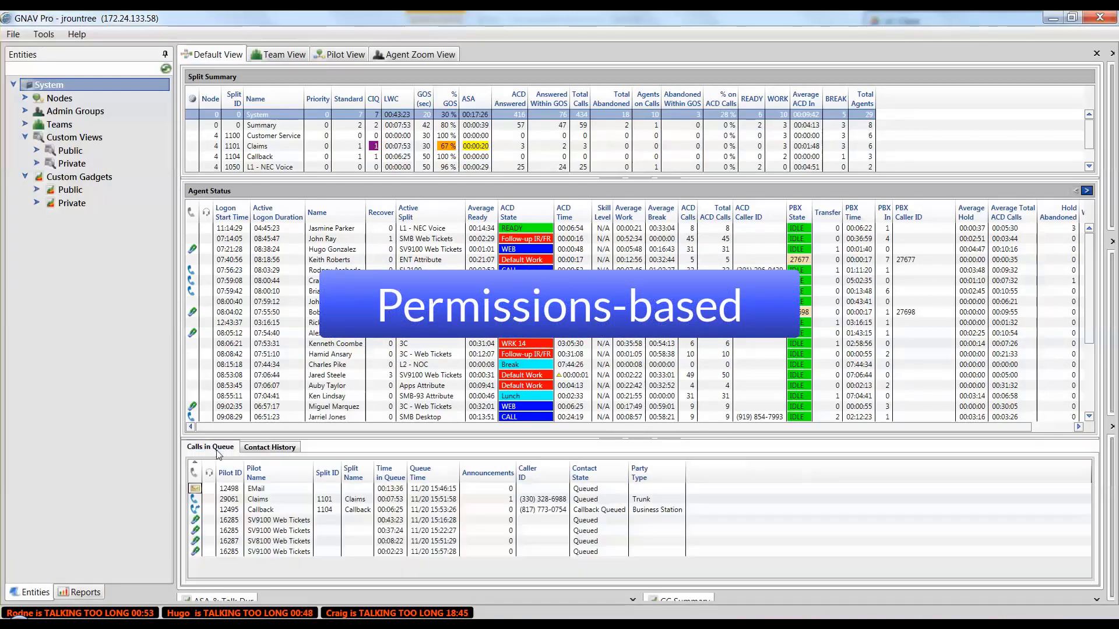
{"action": "left_click", "coordinate": [25, 98]}
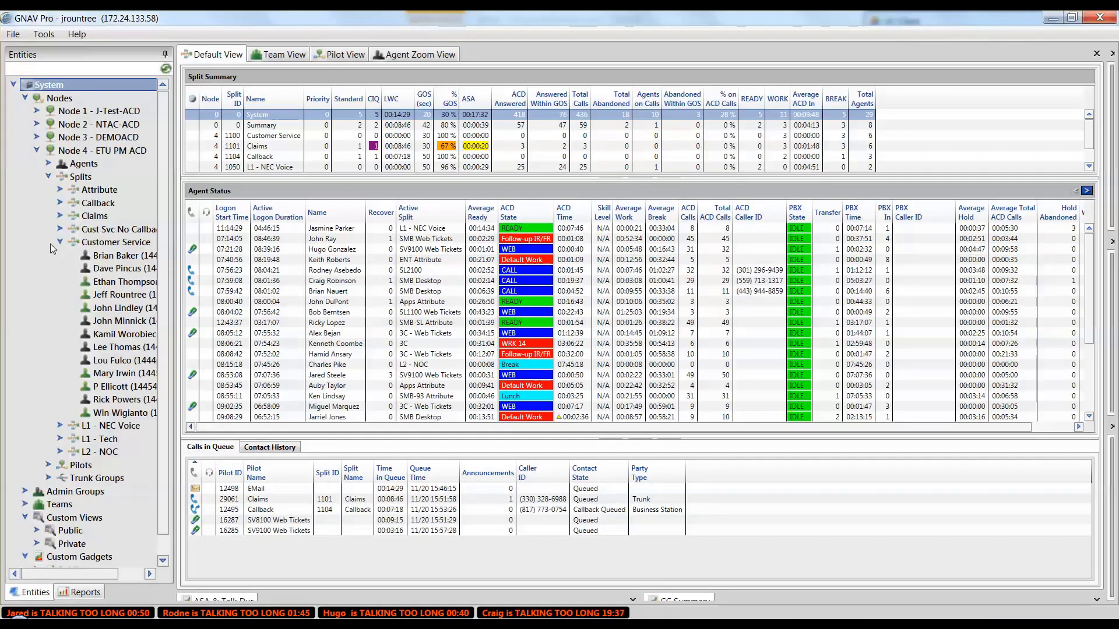
{"action": "left_click", "coordinate": [115, 254]}
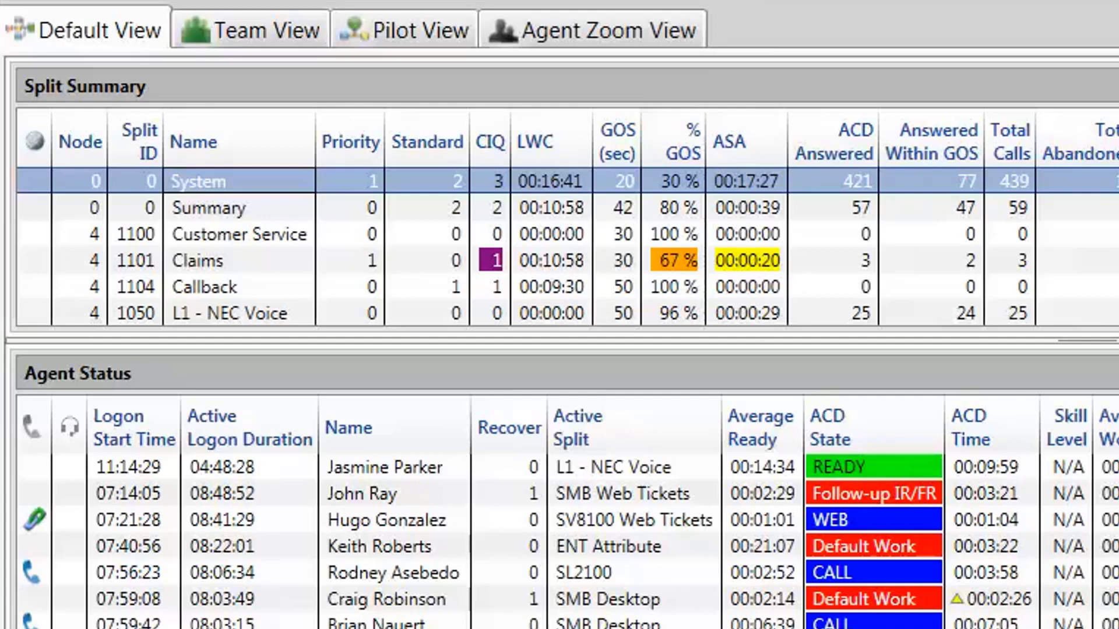
Confirm the Split Summary column selection with Total Calls placed right after Split ID
{"action": "right_click", "coordinate": [203, 233]}
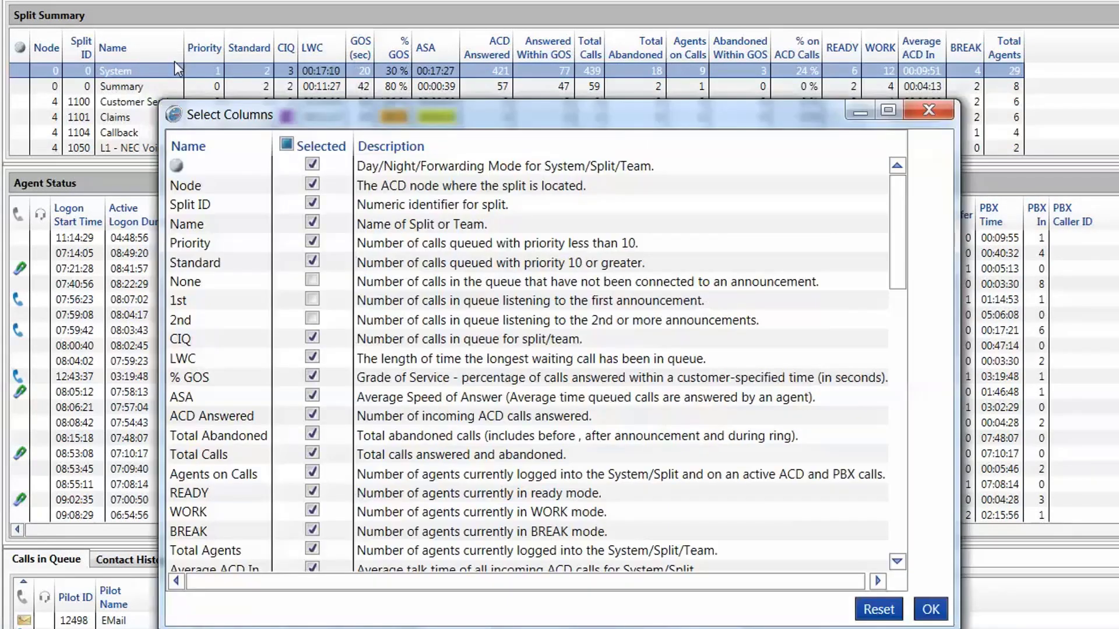
{"action": "mouse_move", "coordinate": [884, 468]}
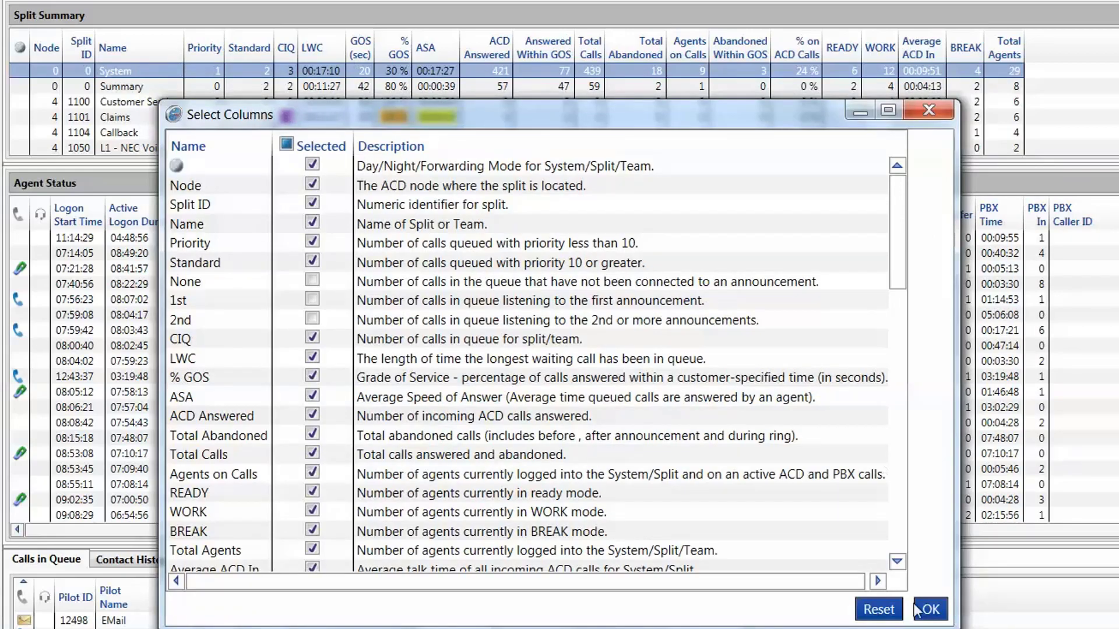
{"action": "left_click", "coordinate": [927, 609]}
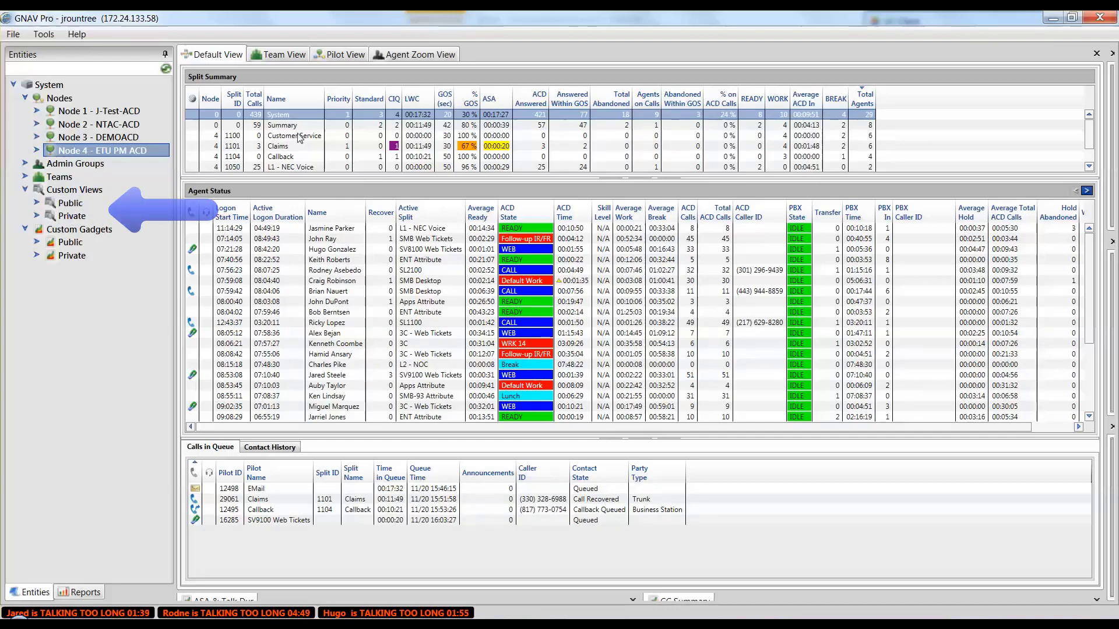
{"action": "left_click", "coordinate": [293, 136]}
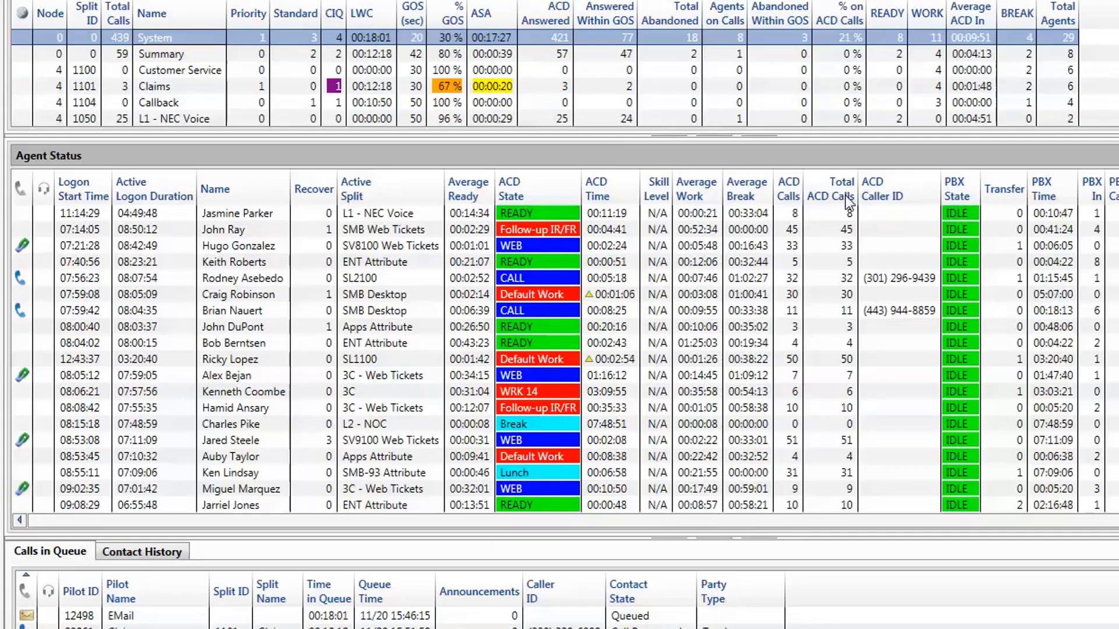
Review and confirm the agent status table's Select Columns choices
{"action": "right_click", "coordinate": [842, 199]}
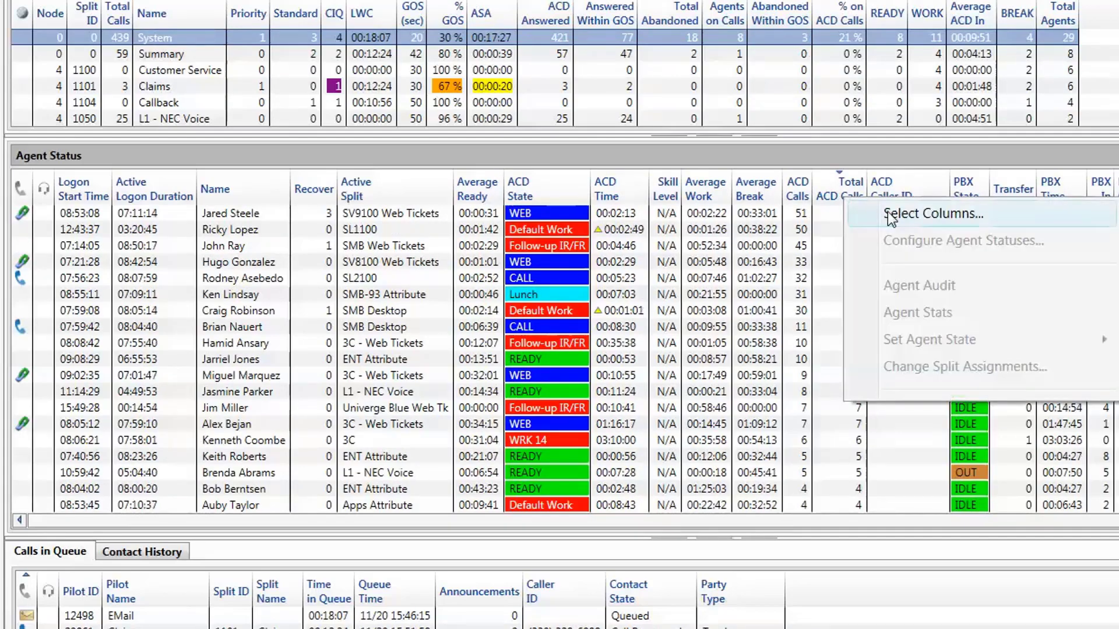
{"action": "left_click", "coordinate": [932, 213]}
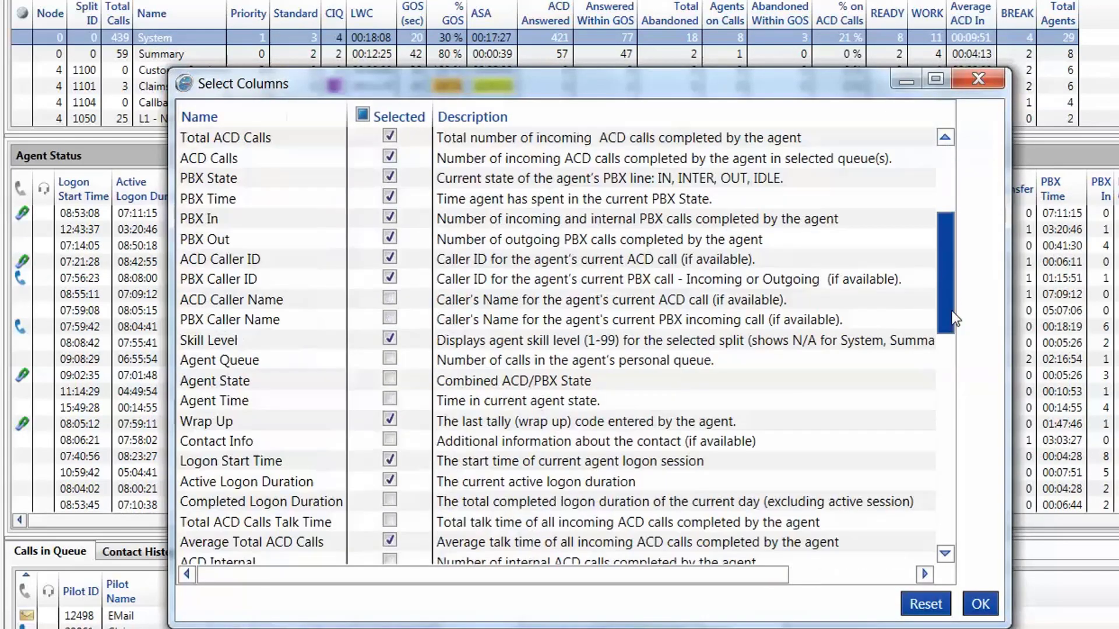
{"action": "scroll", "scroll_direction": "down", "scroll_amount": 3}
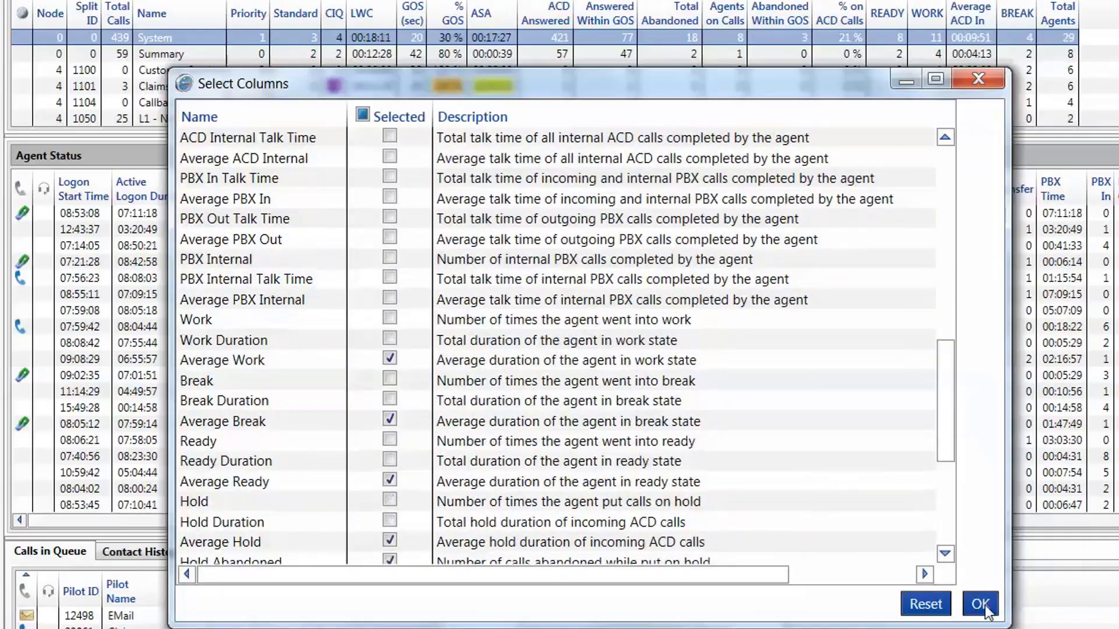
{"action": "left_click", "coordinate": [978, 604]}
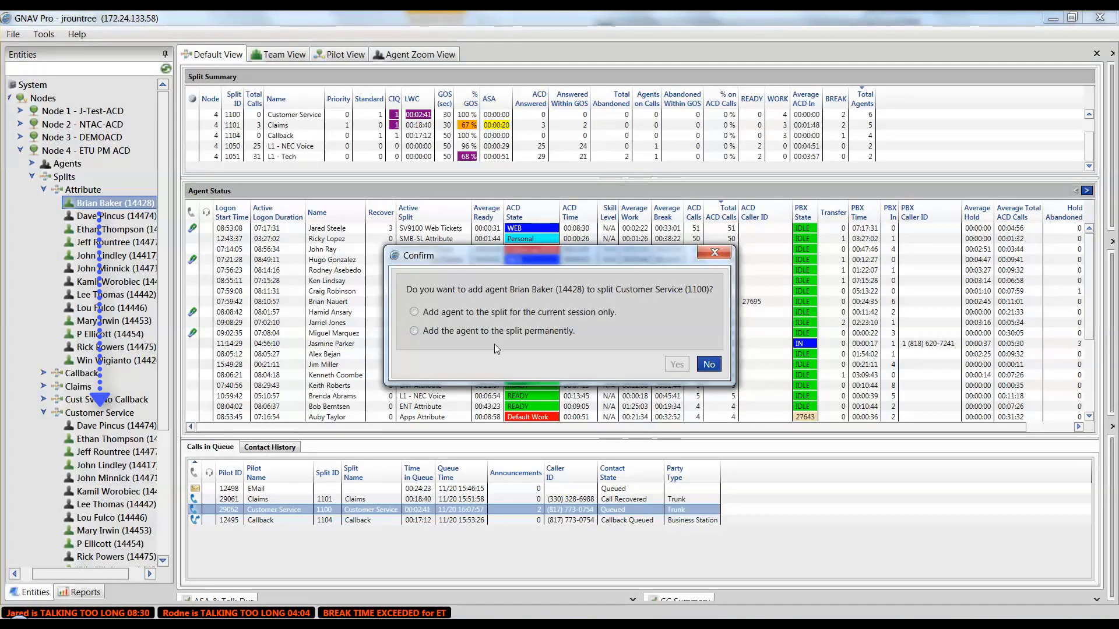
Add the Attribute agent to Customer Service for the current session only and confirm
{"action": "left_click", "coordinate": [414, 312]}
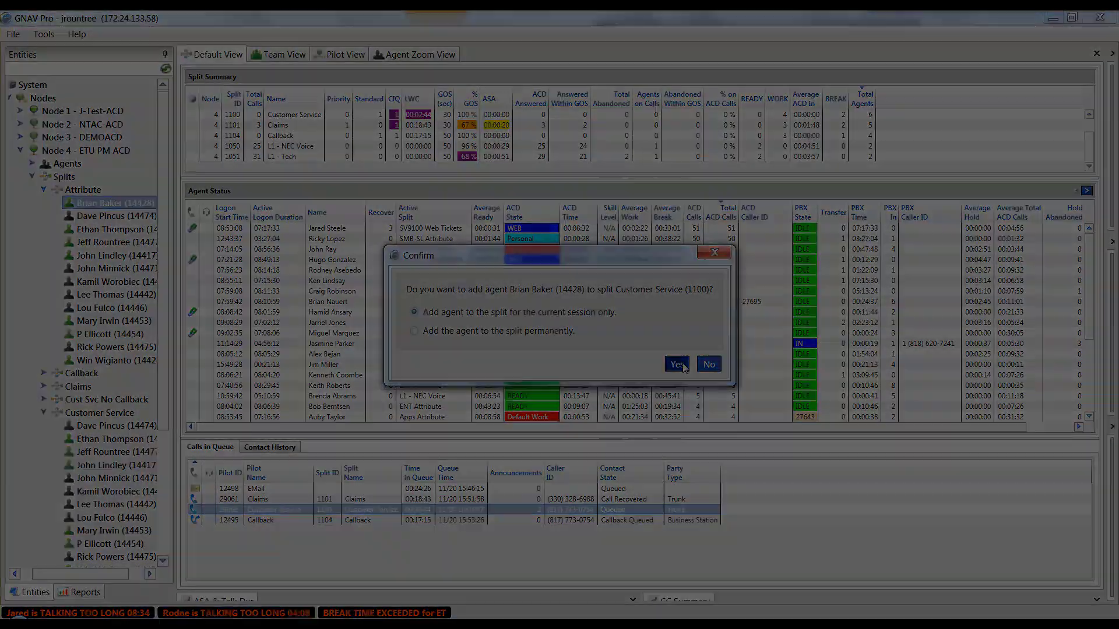
{"action": "left_click", "coordinate": [674, 363]}
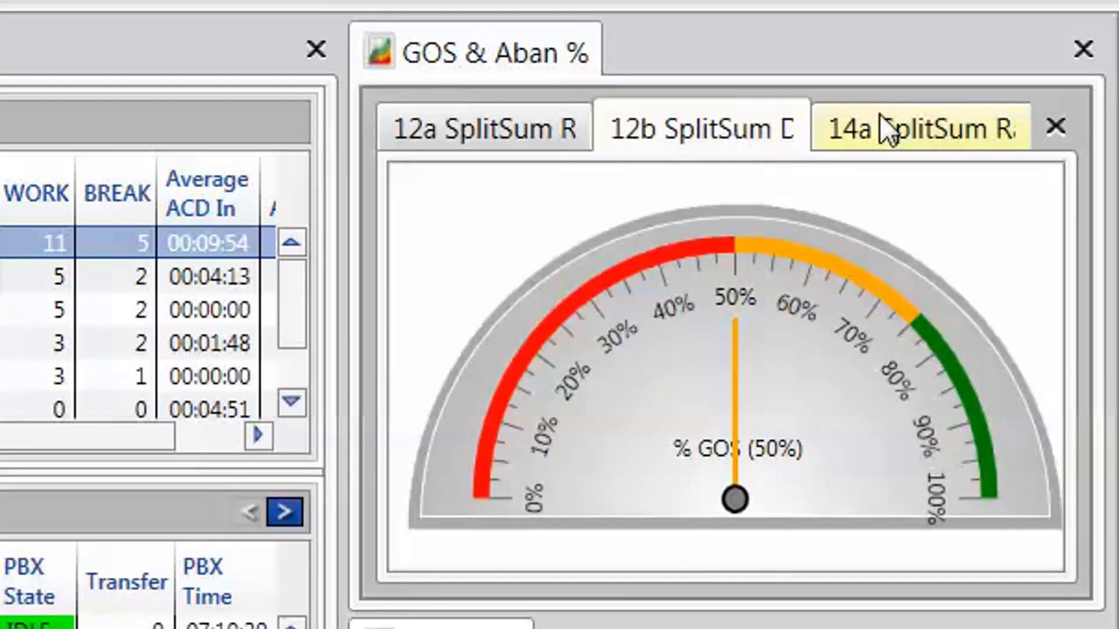
Show the total abandoned % gauge and flip ACD Calls, ASA & Talk Dur and Agent Info between bar and pie charts
{"action": "left_click", "coordinate": [913, 128]}
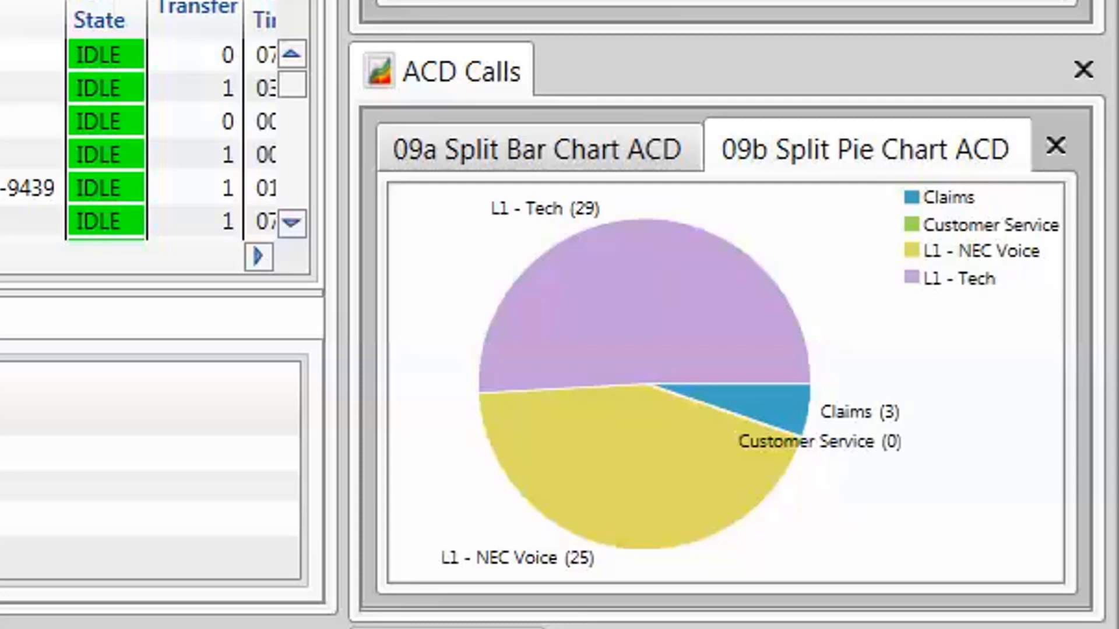
{"action": "left_click", "coordinate": [538, 149]}
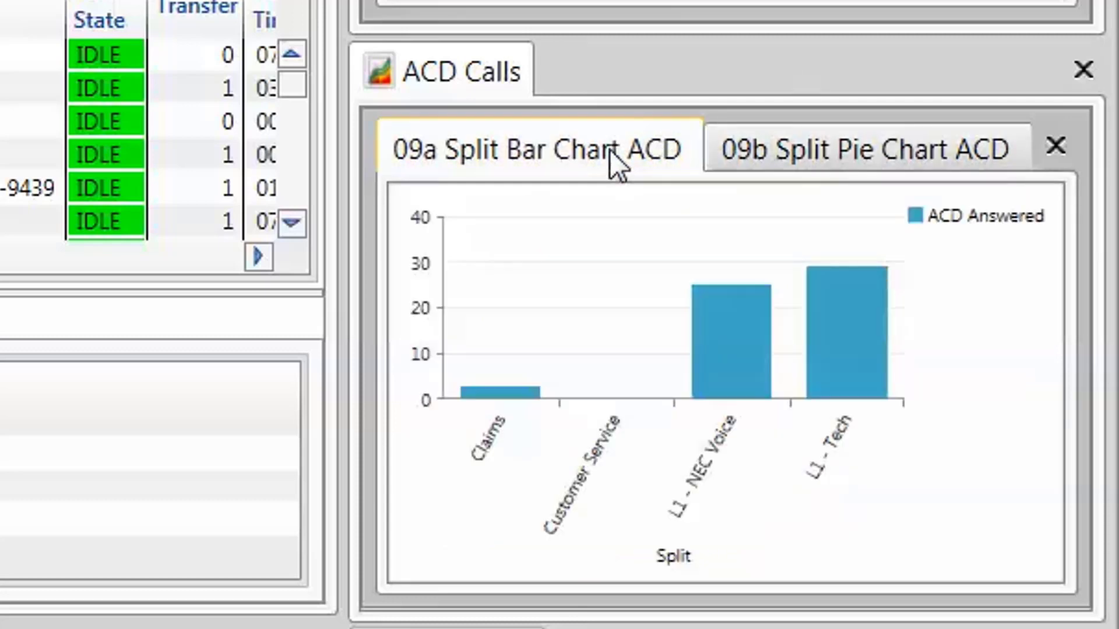
{"action": "left_click", "coordinate": [861, 149]}
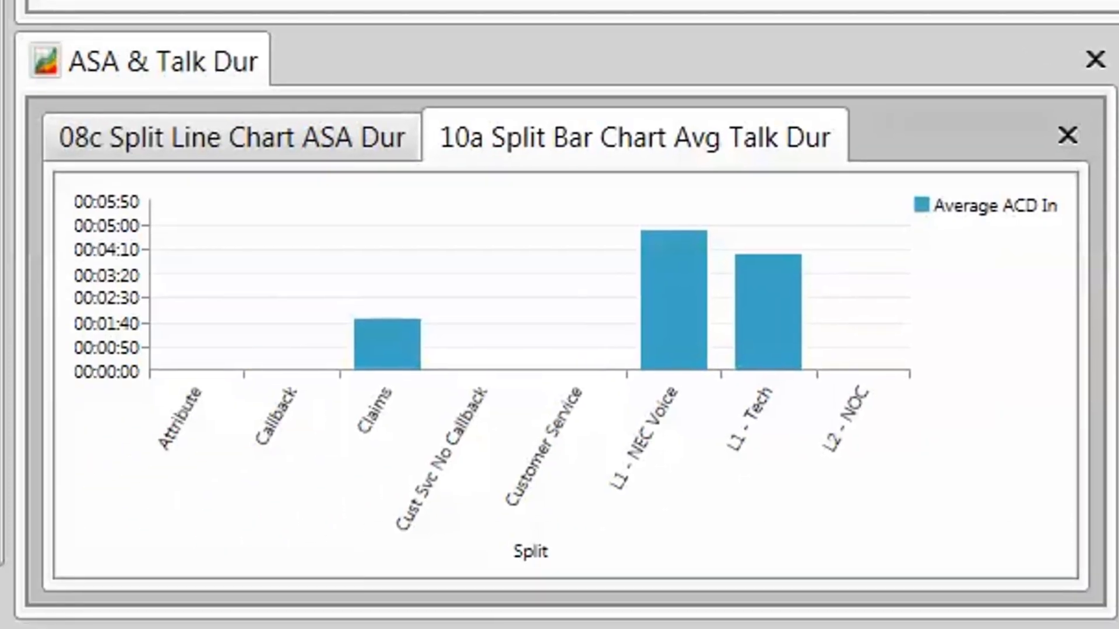
{"action": "left_click", "coordinate": [236, 138]}
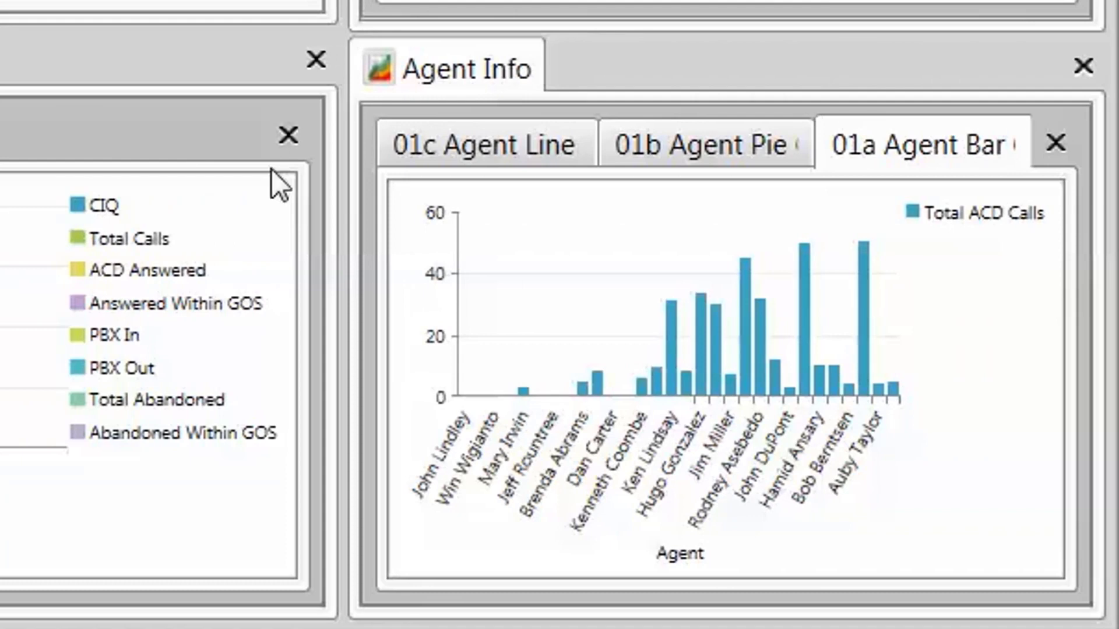
{"action": "left_click", "coordinate": [703, 144]}
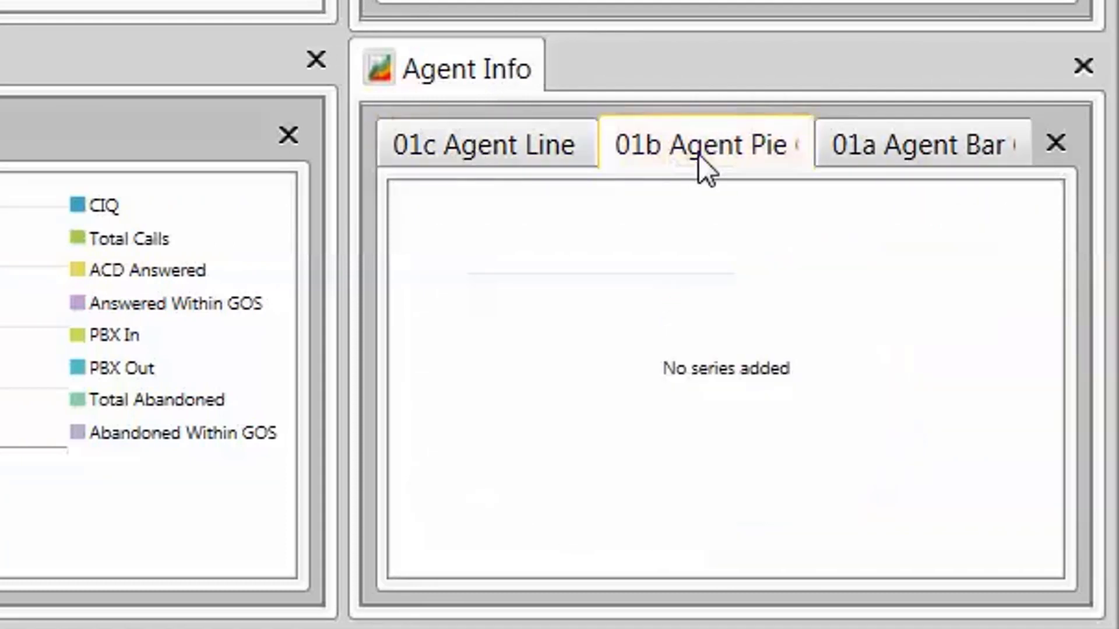
{"action": "left_click", "coordinate": [921, 143]}
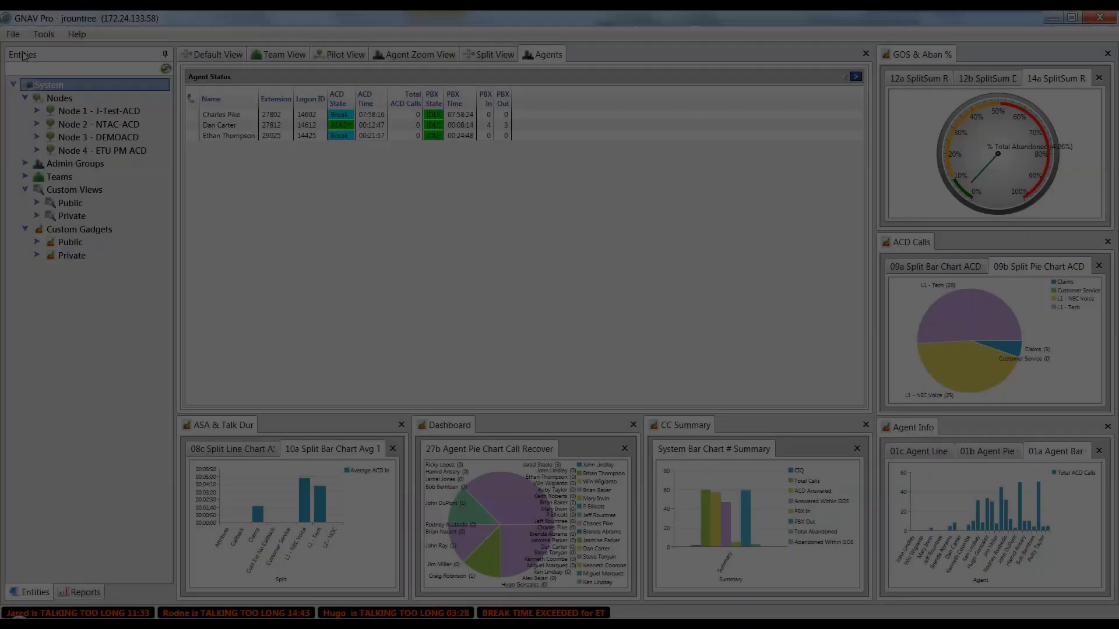
{"action": "left_click", "coordinate": [43, 34]}
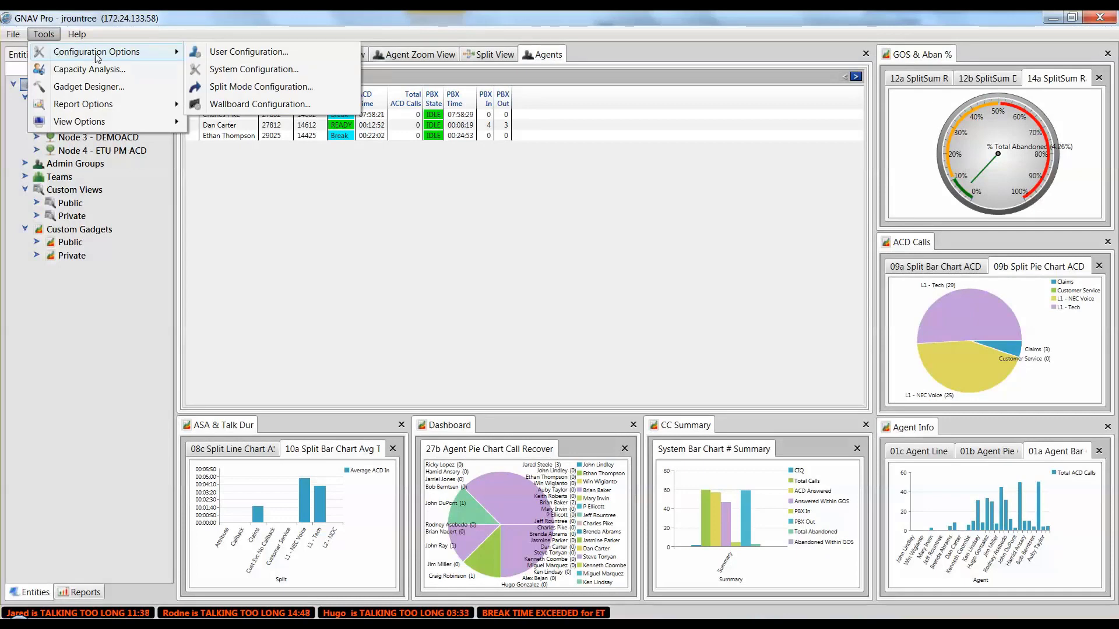
{"action": "mouse_move", "coordinate": [248, 51]}
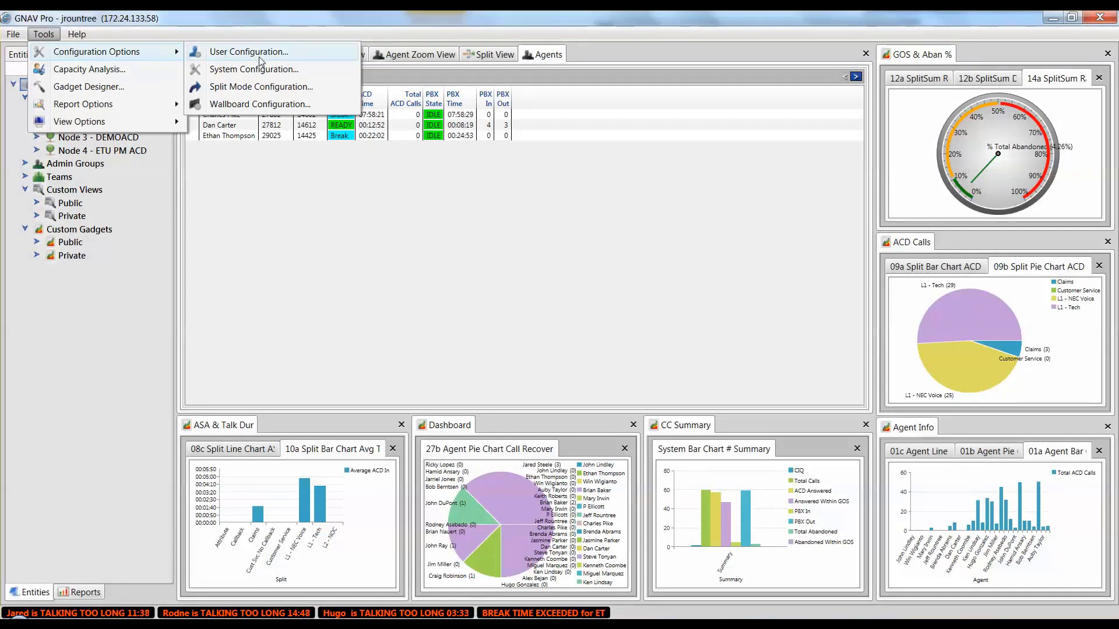
{"action": "left_click", "coordinate": [247, 51]}
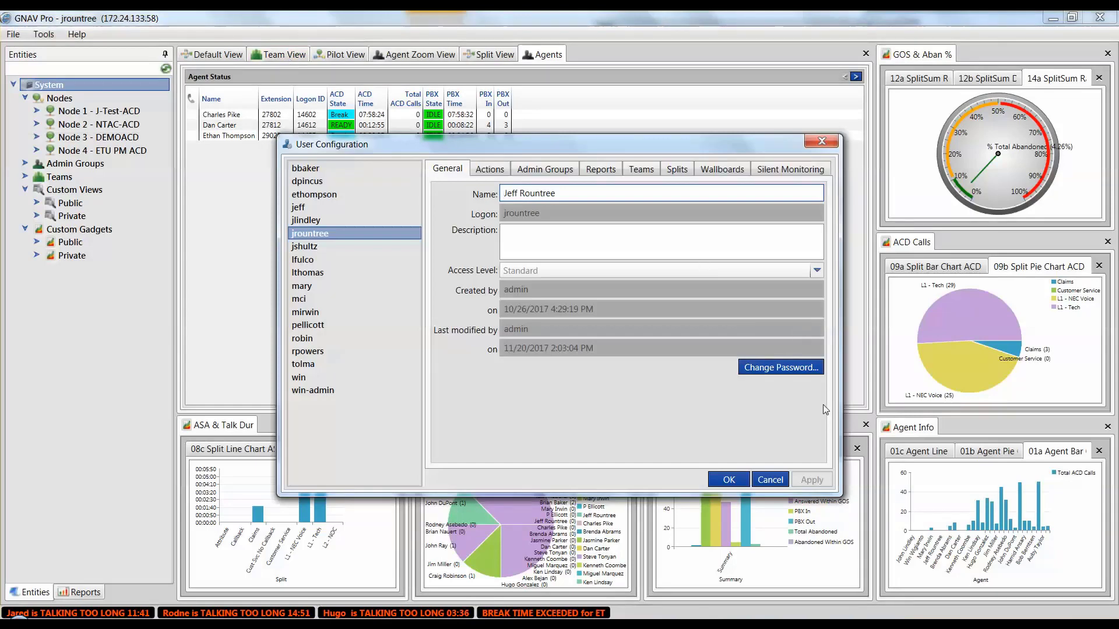
{"action": "left_click", "coordinate": [42, 34]}
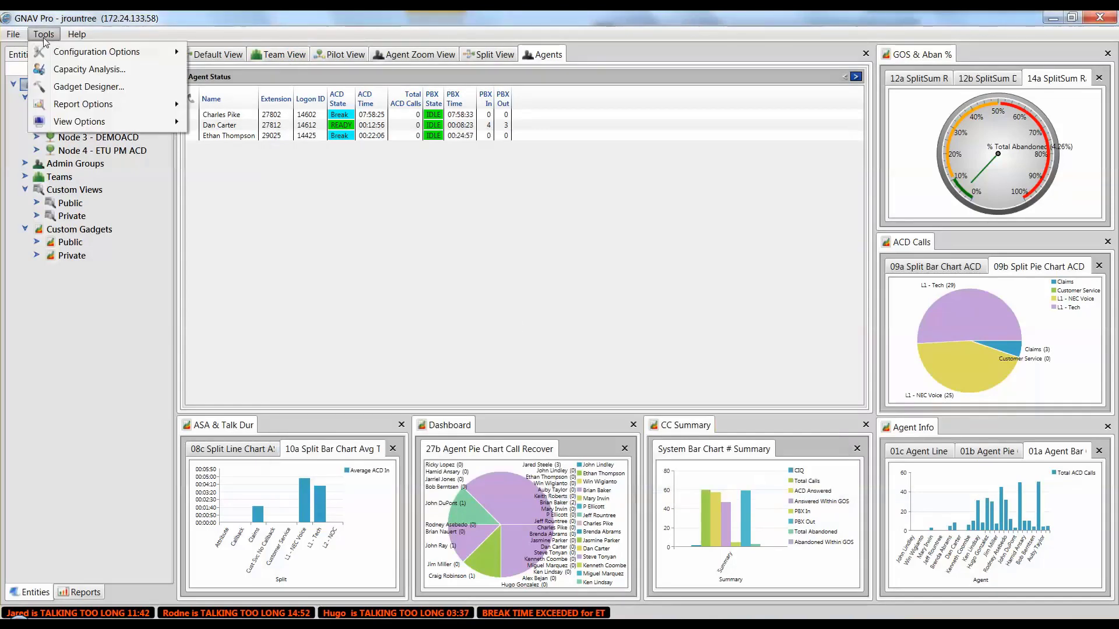
{"action": "mouse_move", "coordinate": [89, 69]}
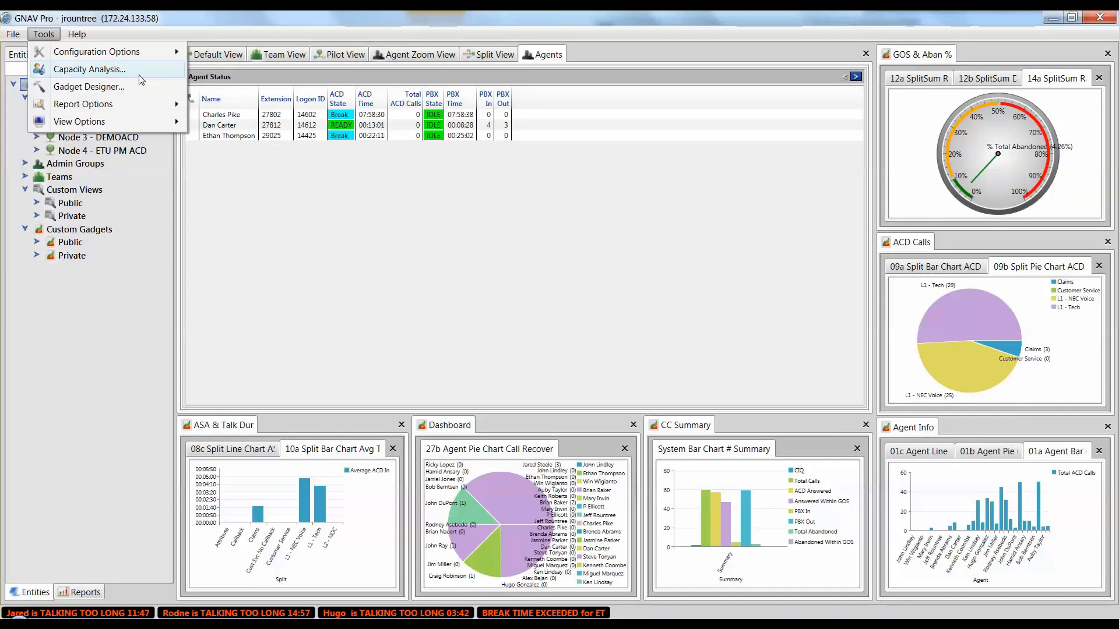
Run Capacity Analysis on L1 - NEC Voice and L1 - Tech, then expand a day's staffing calculator
{"action": "left_click", "coordinate": [88, 68]}
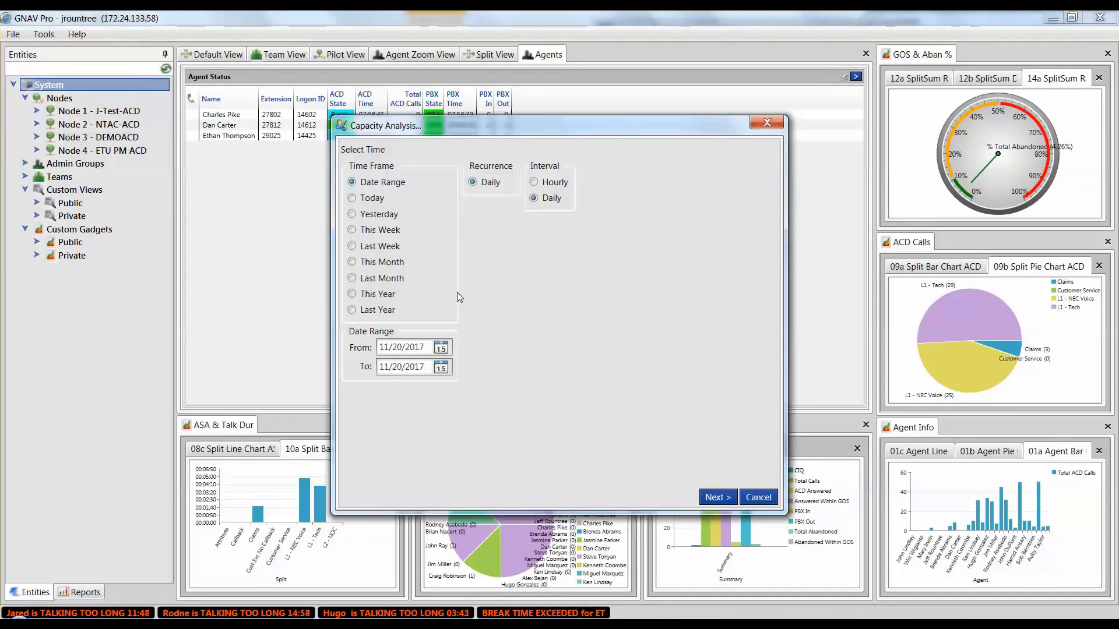
{"action": "mouse_move", "coordinate": [396, 269]}
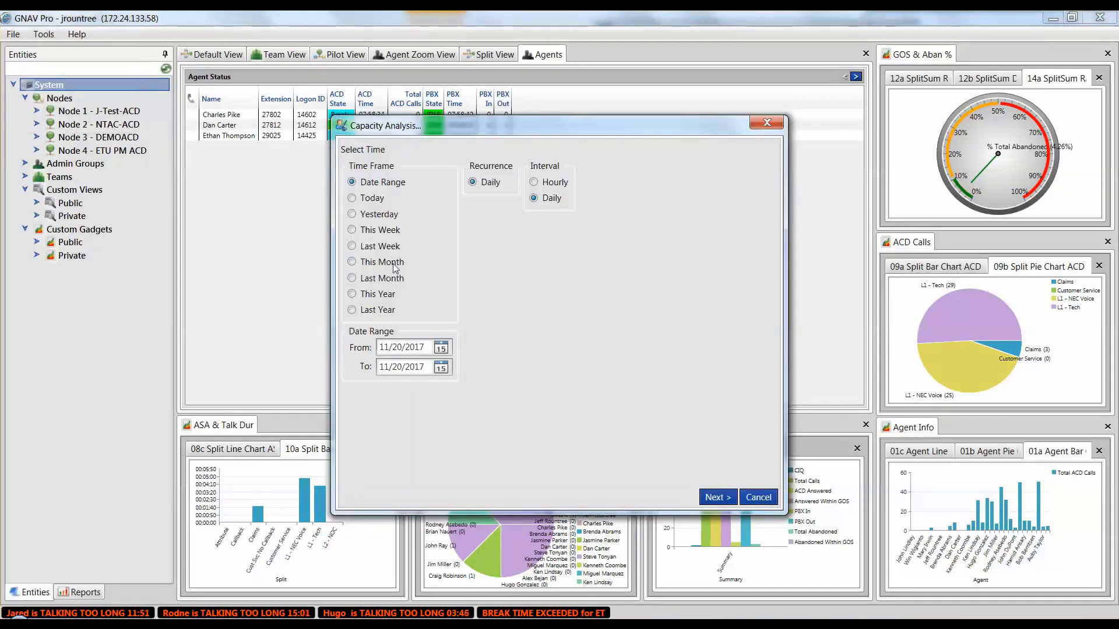
{"action": "left_click", "coordinate": [716, 497]}
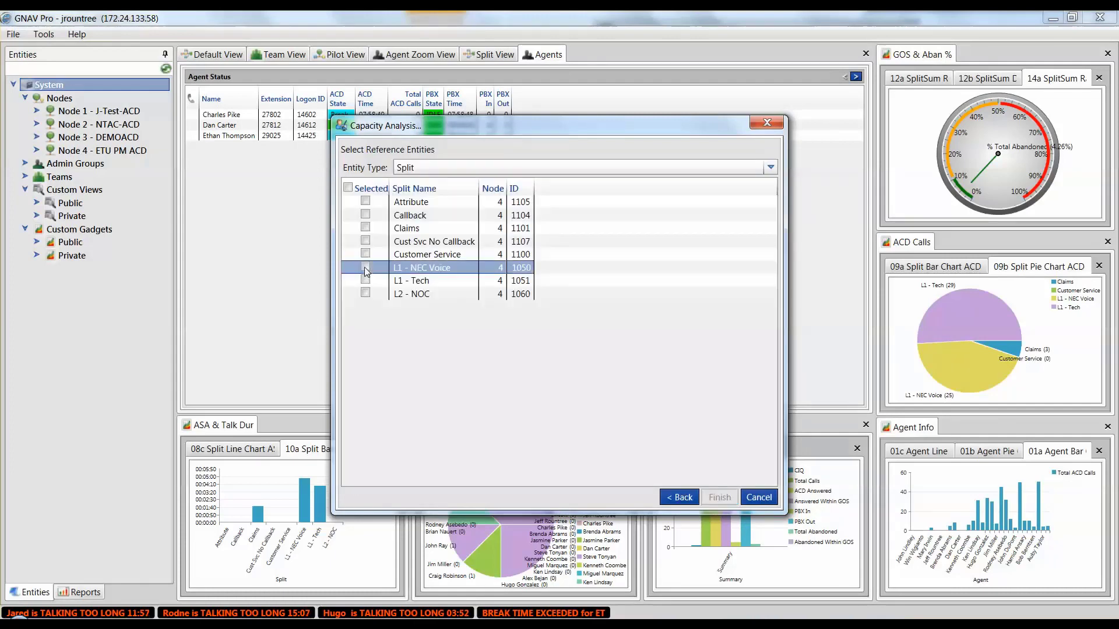
{"action": "left_click", "coordinate": [365, 280]}
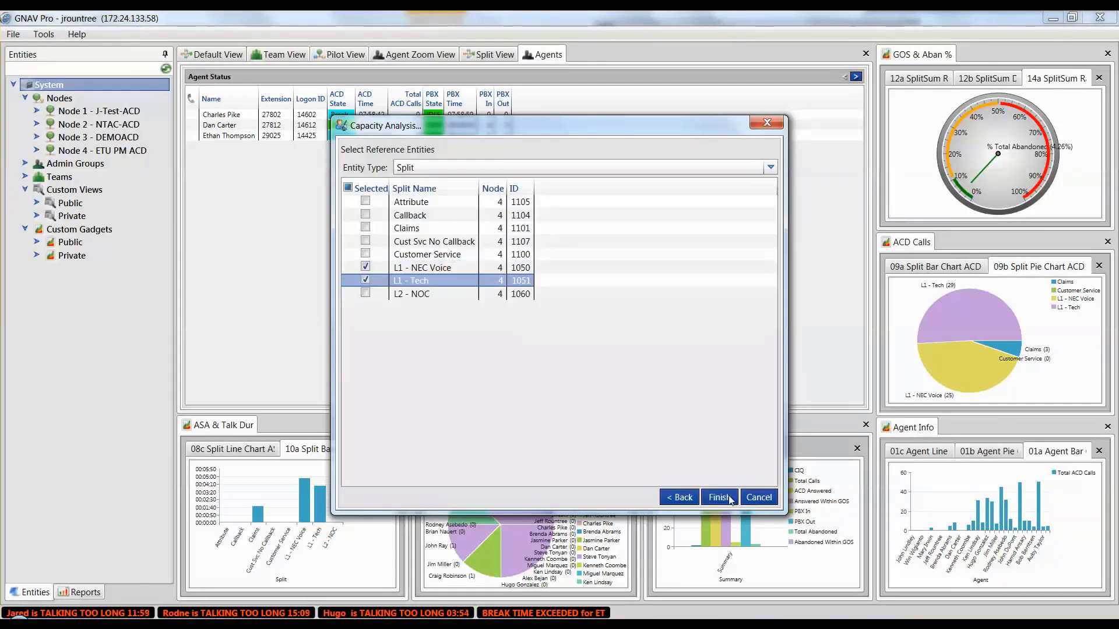
{"action": "left_click", "coordinate": [718, 497]}
{"action": "type", "text": "1"}
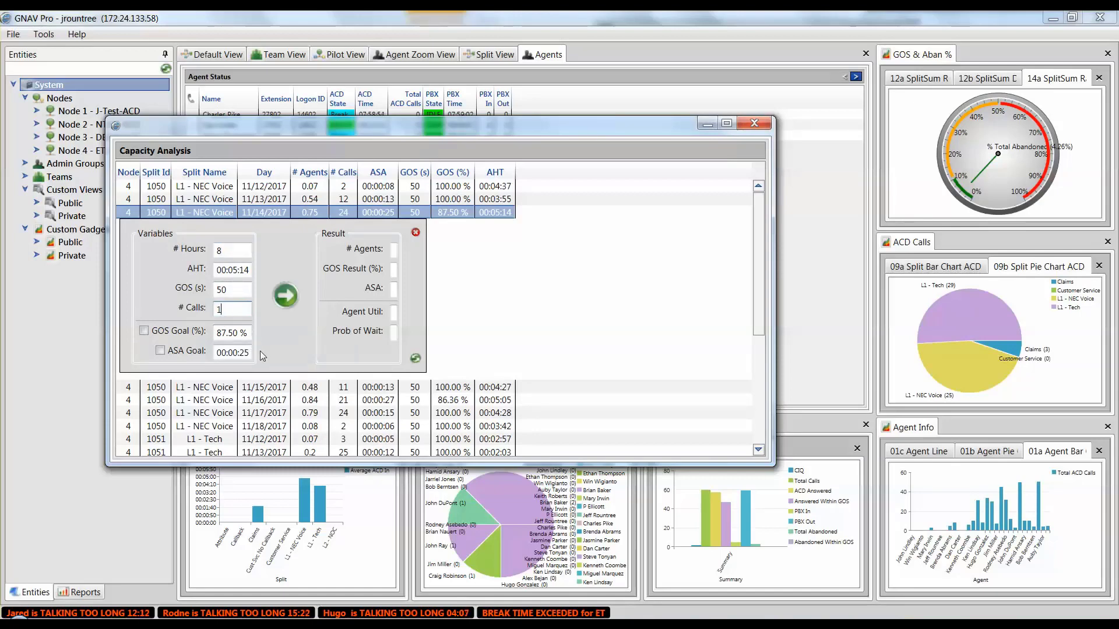
{"action": "left_click", "coordinate": [285, 296]}
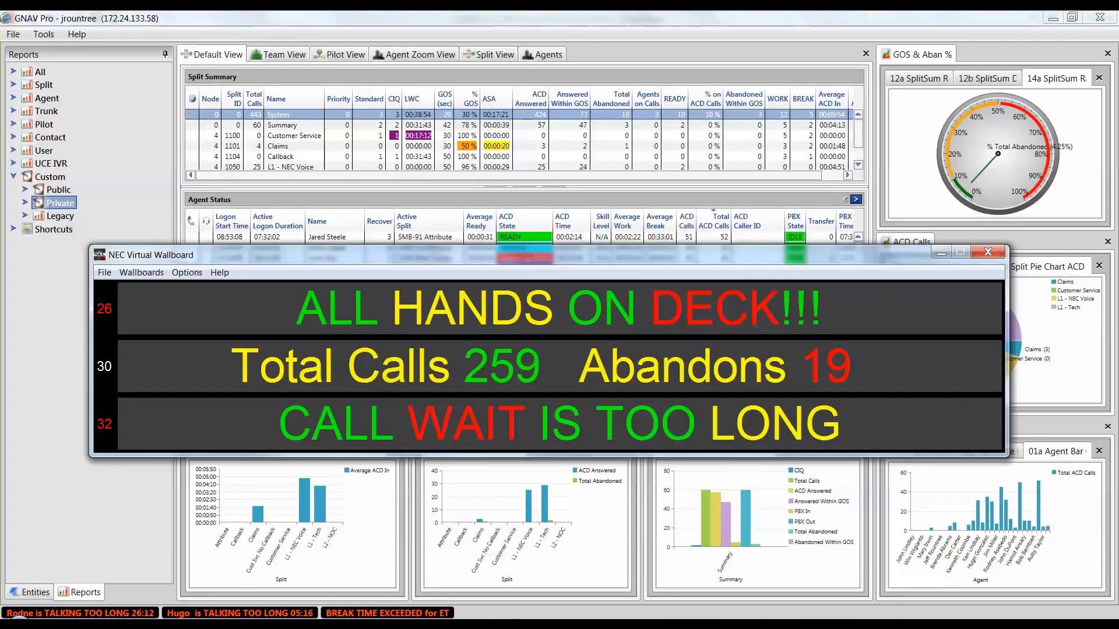
Display the NEC Virtual Wallboard with alerts, Total Calls 259, Abandons 19 and long-wait warnings
{"action": "left_click", "coordinate": [42, 34]}
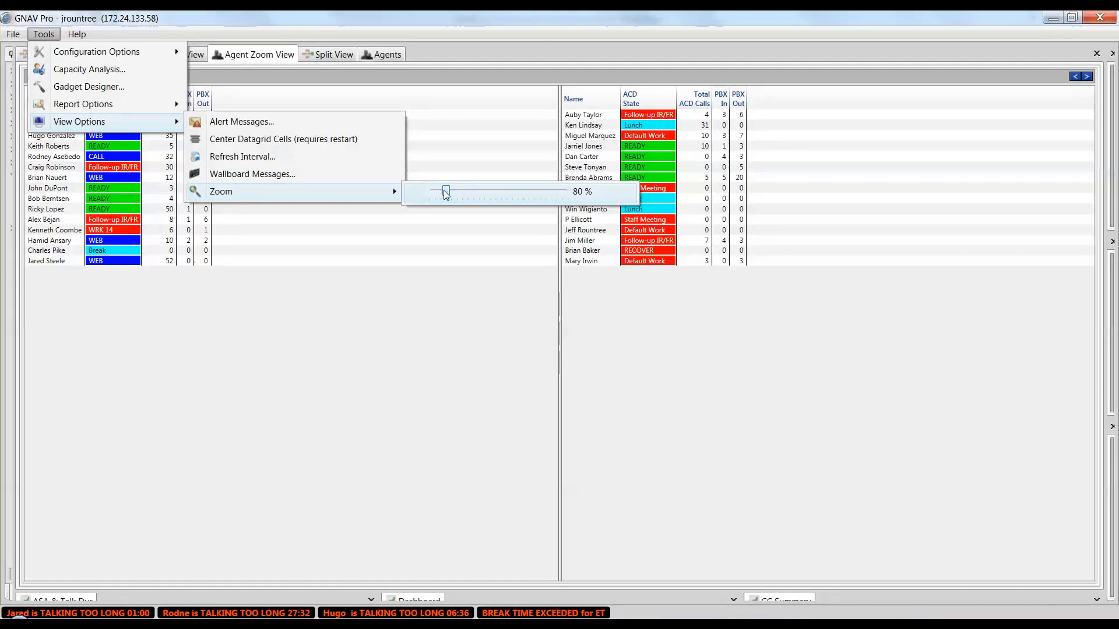
Reduce the View Options zoom slider from 80% to 50% and return to the dashboard
{"action": "left_click_drag", "start_coordinate": [445, 192], "coordinate": [430, 191]}
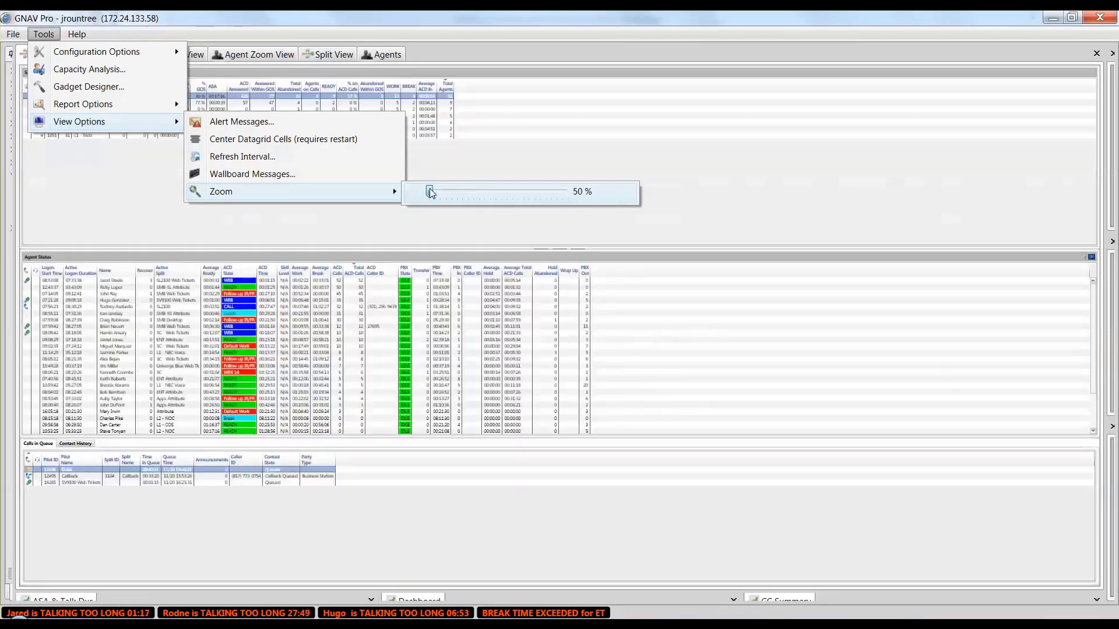
{"action": "left_click", "coordinate": [470, 162]}
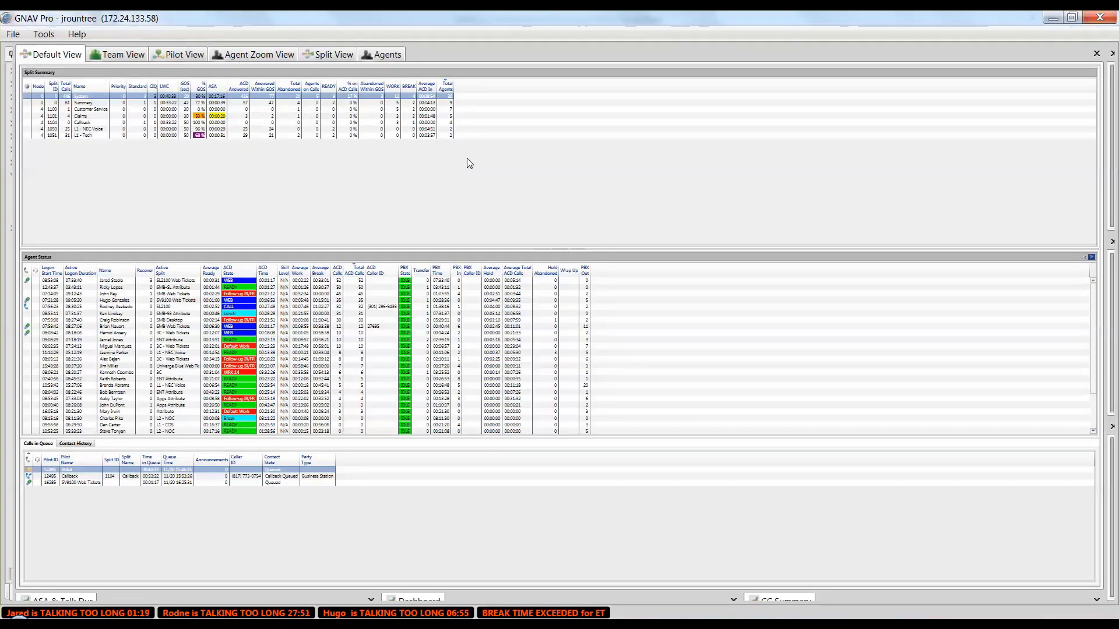
{"action": "left_click", "coordinate": [43, 34]}
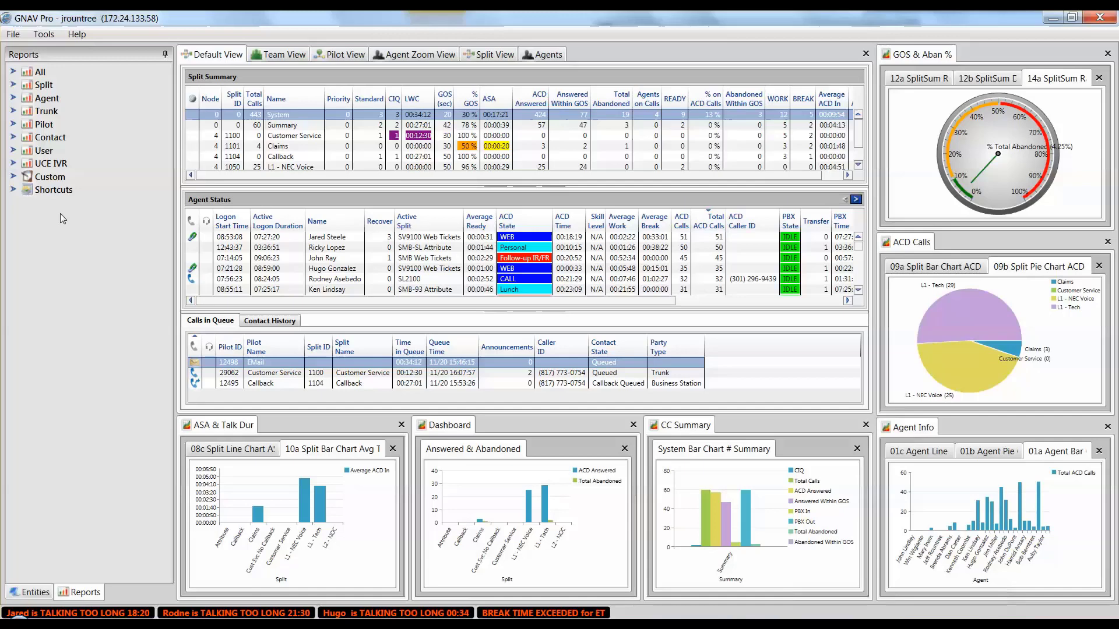
Expand and collapse the All reports list, then expand Custom to show Public, Private and Legacy
{"action": "left_click", "coordinate": [14, 71]}
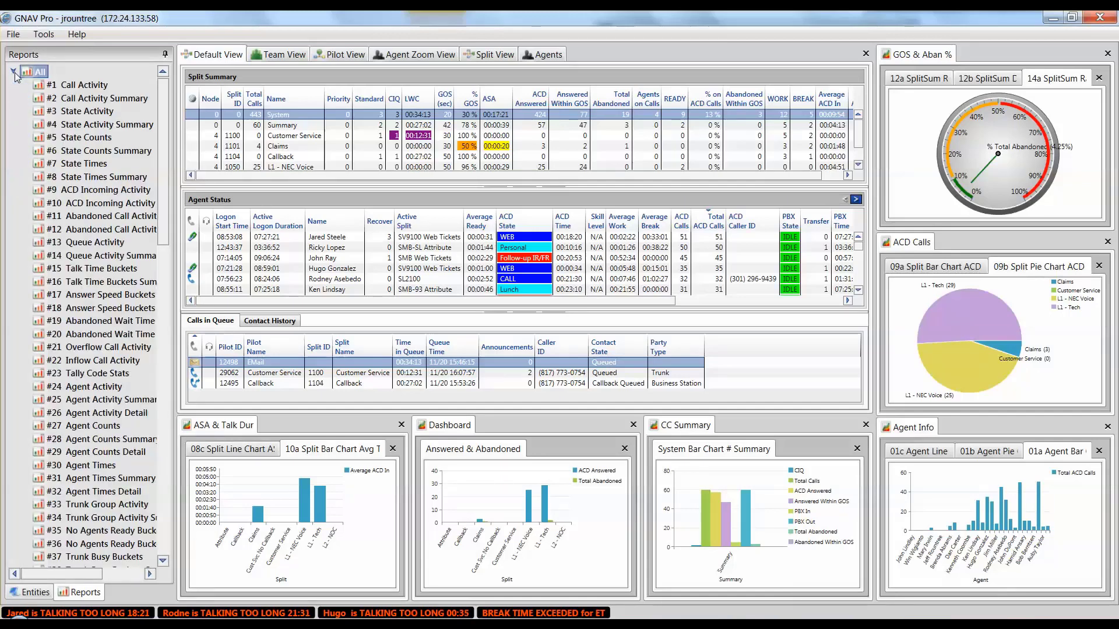
{"action": "left_click", "coordinate": [14, 70]}
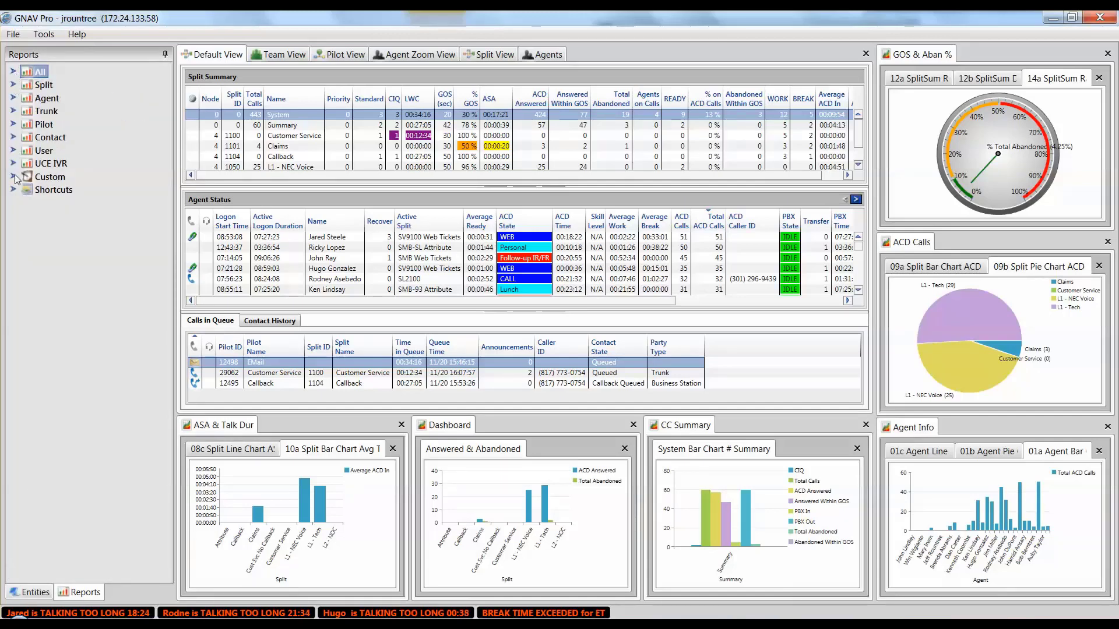
{"action": "left_click", "coordinate": [14, 176]}
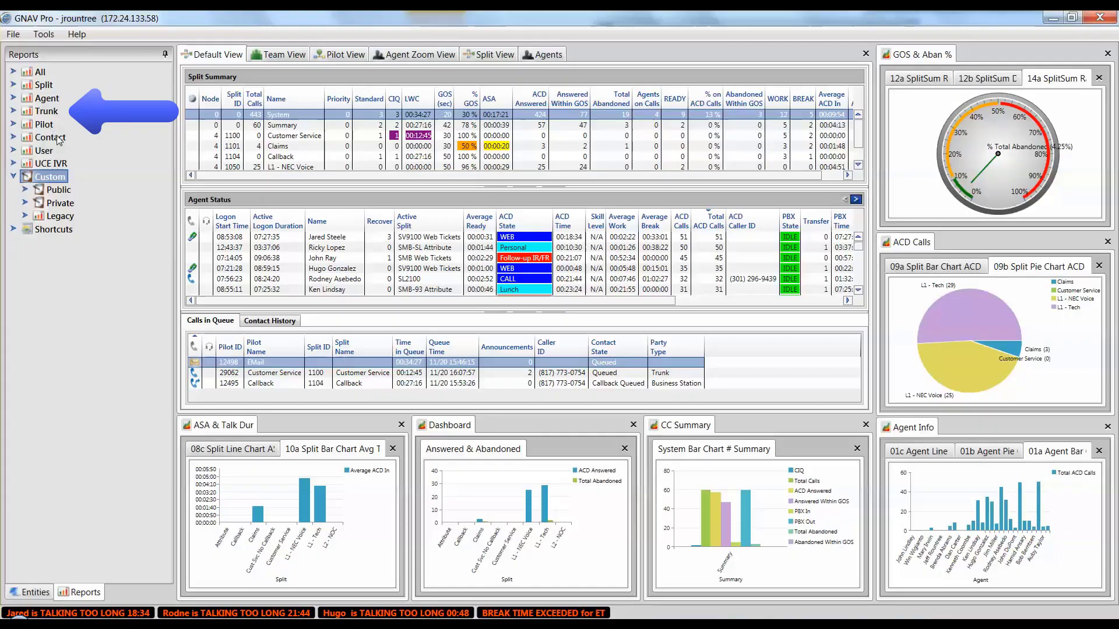
{"action": "left_click", "coordinate": [13, 83]}
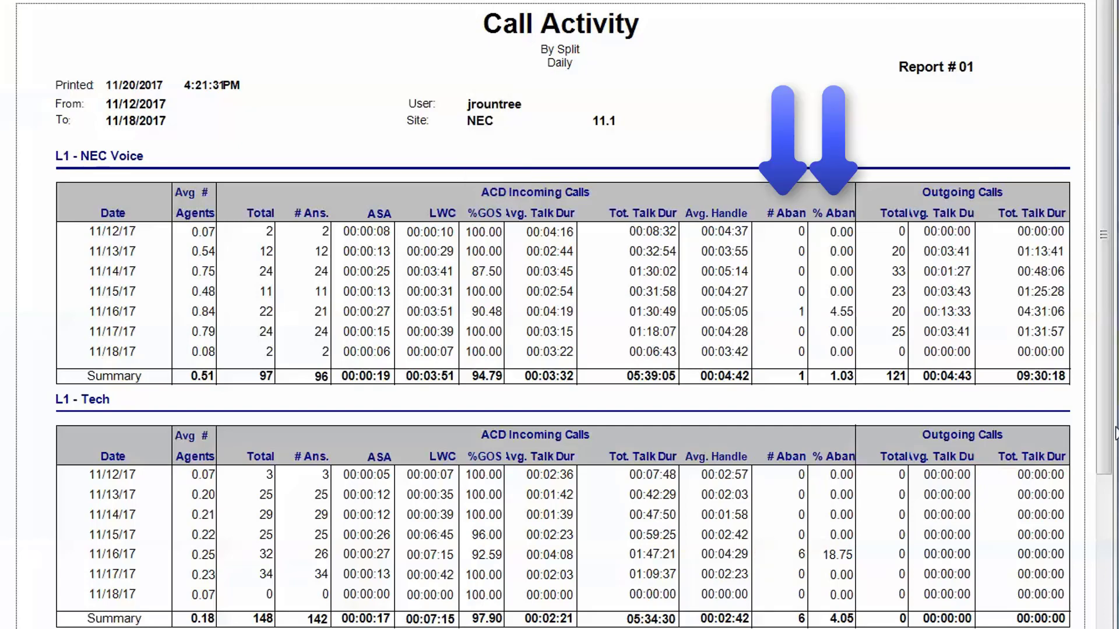
Show the Multimedia Contact Summary report by split listing L1 - Tech contacts from late October 2017
{"action": "left_click", "coordinate": [806, 136]}
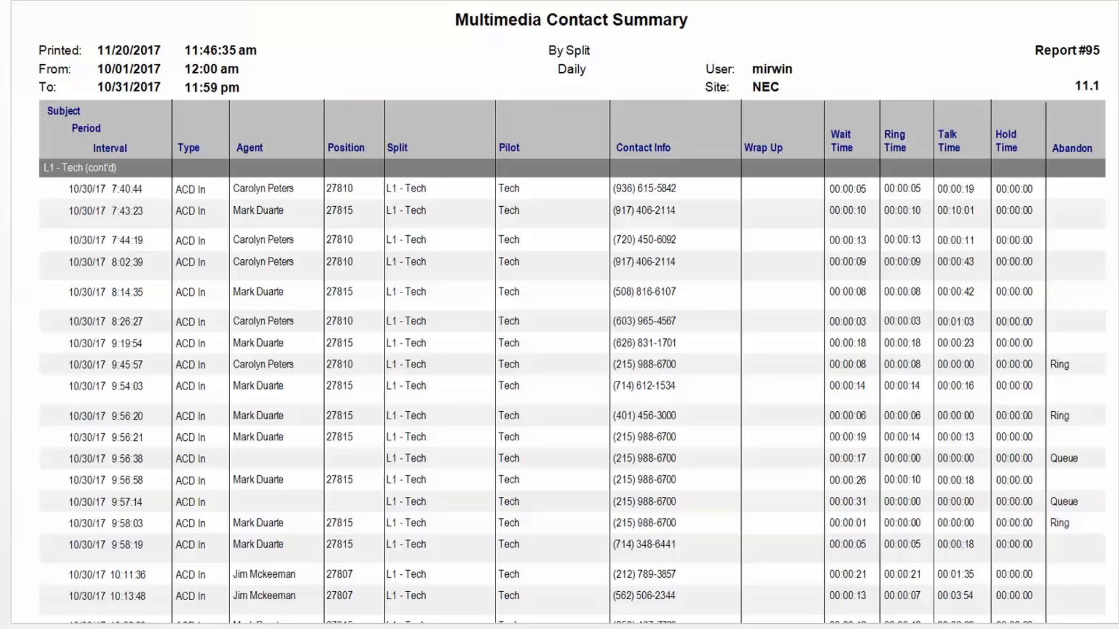
{"action": "mouse_move", "coordinate": [107, 64]}
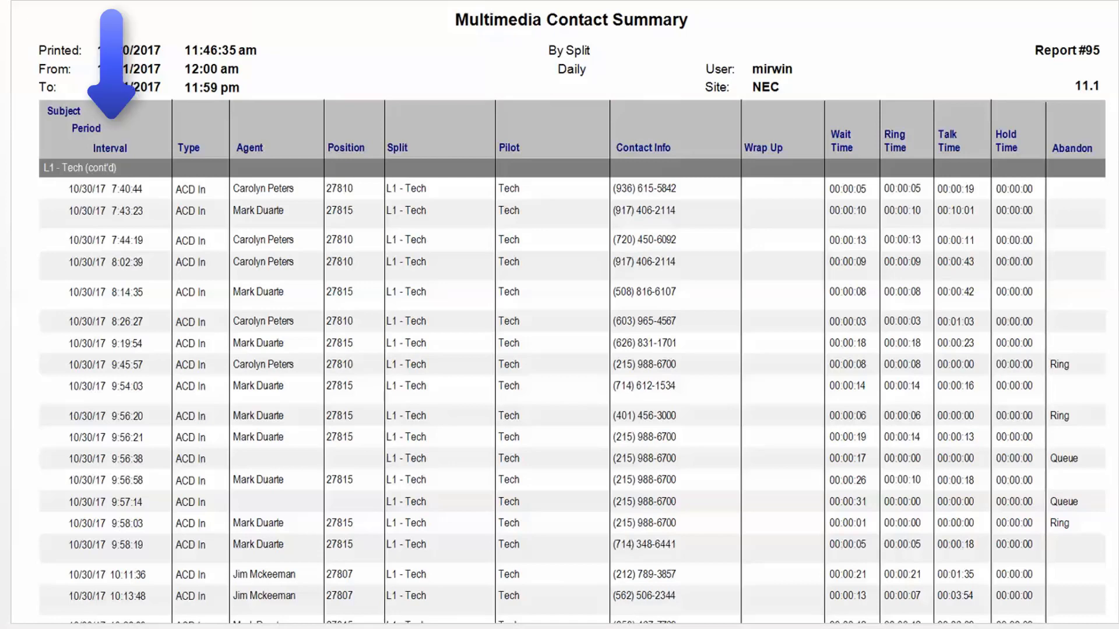
{"action": "mouse_move", "coordinate": [203, 67]}
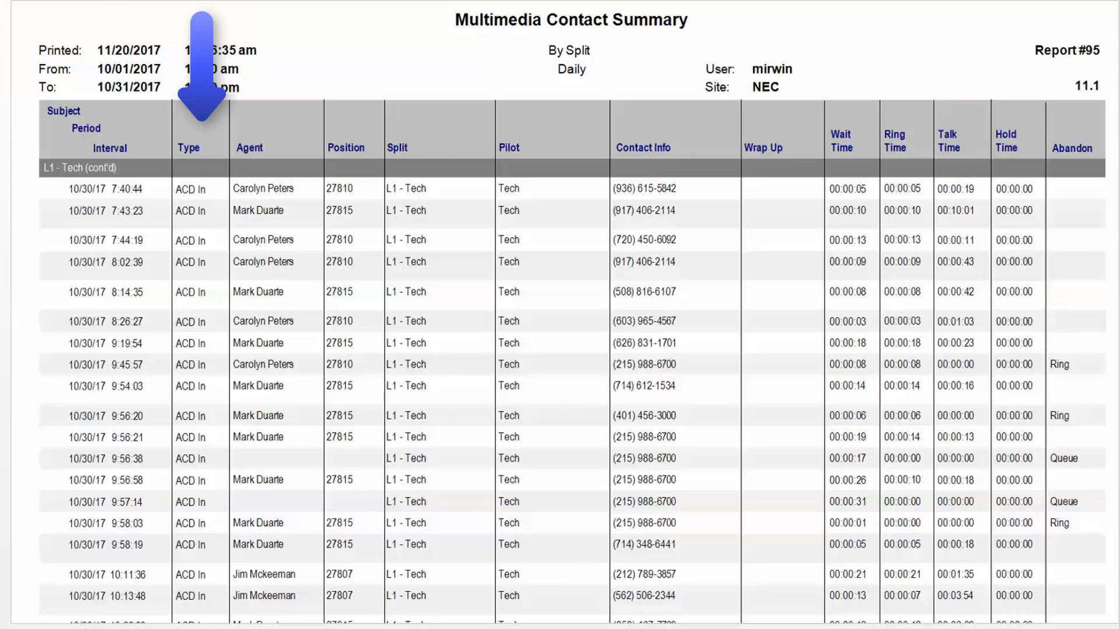